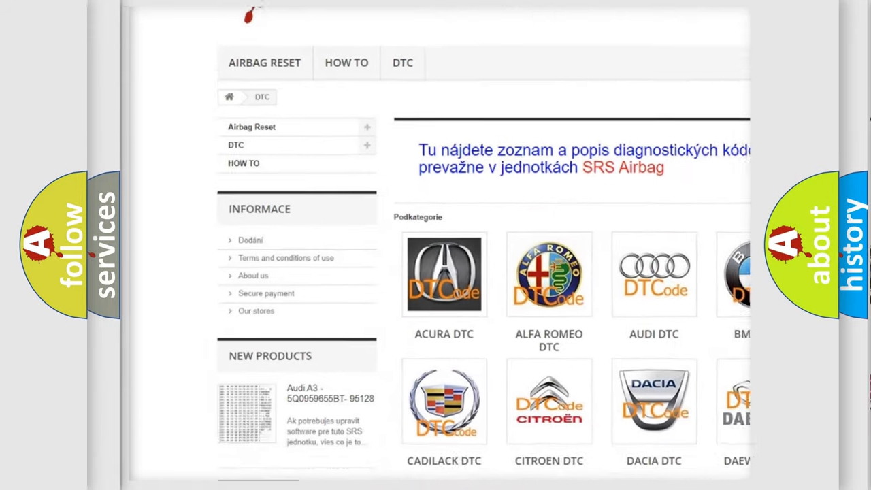
scroll("down", 3)
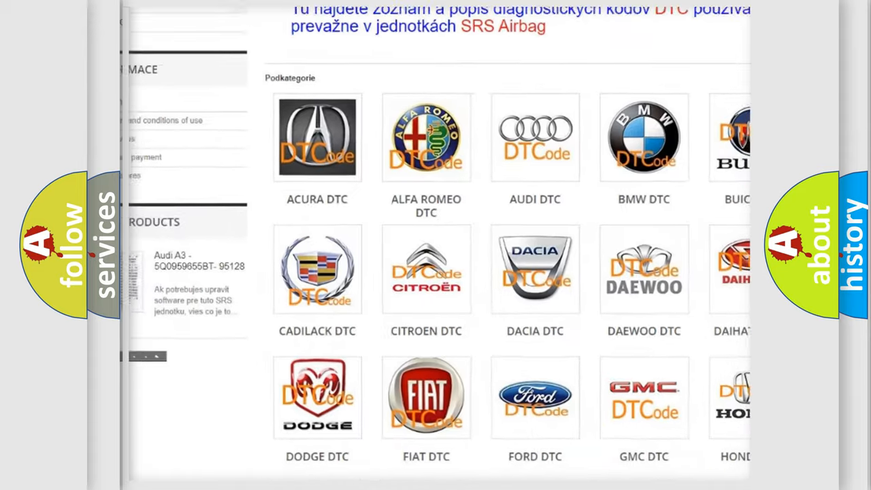
scroll("down", 3)
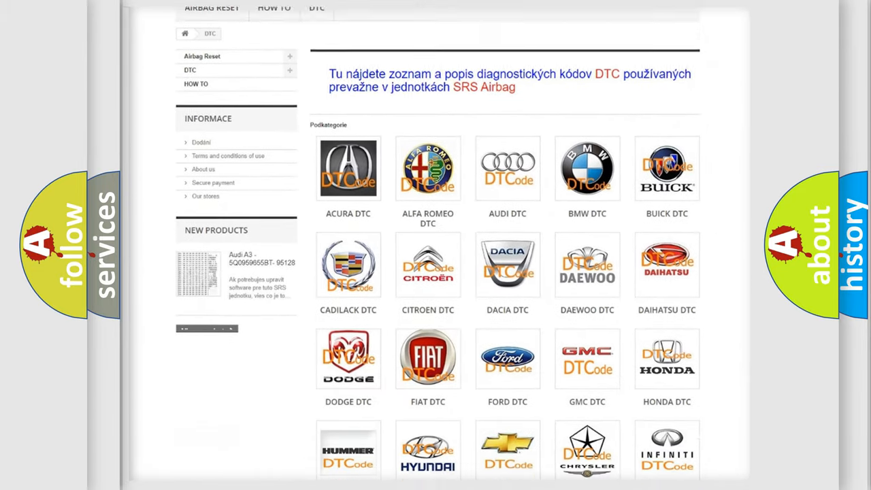
scroll("down", 3)
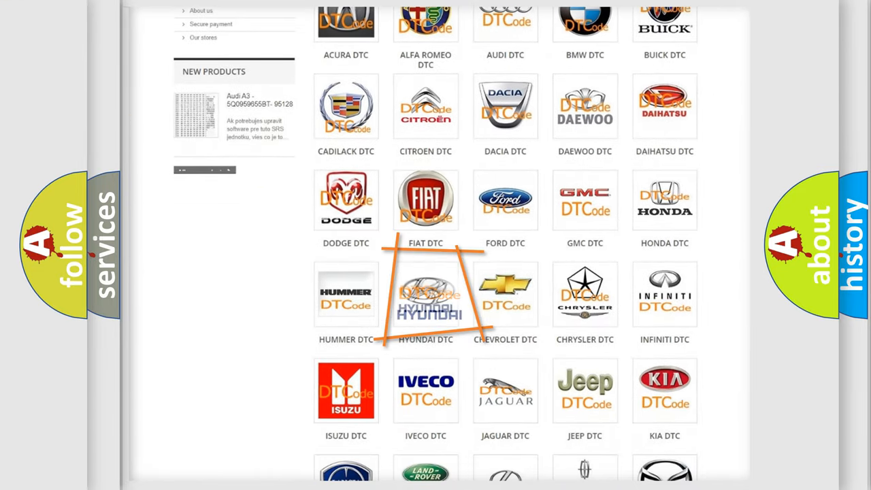